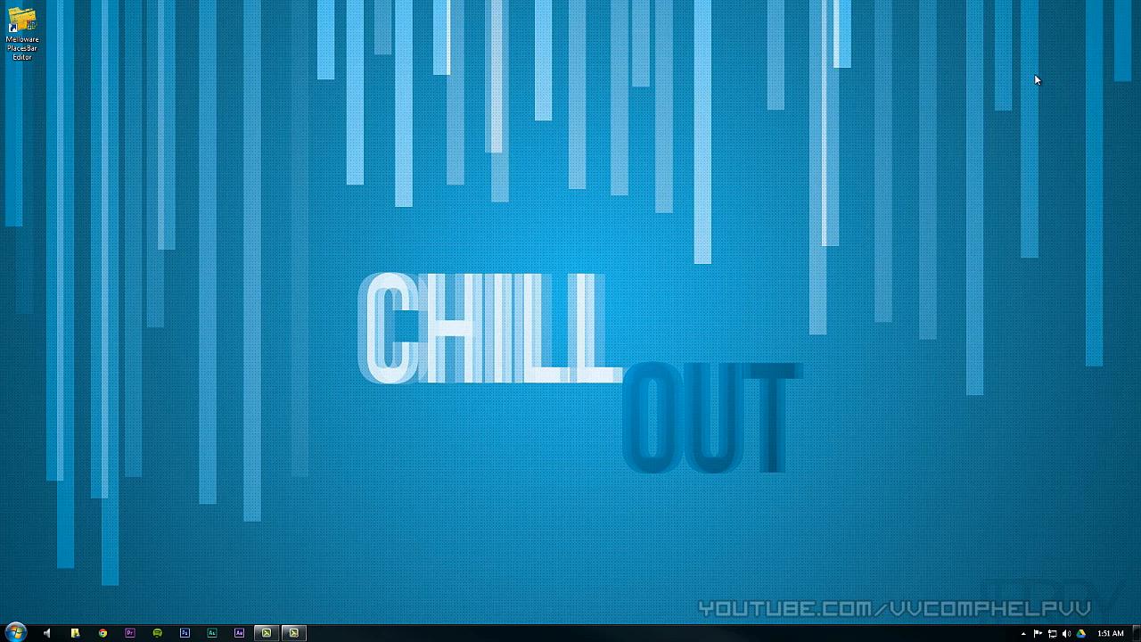
mouse_move(255, 375)
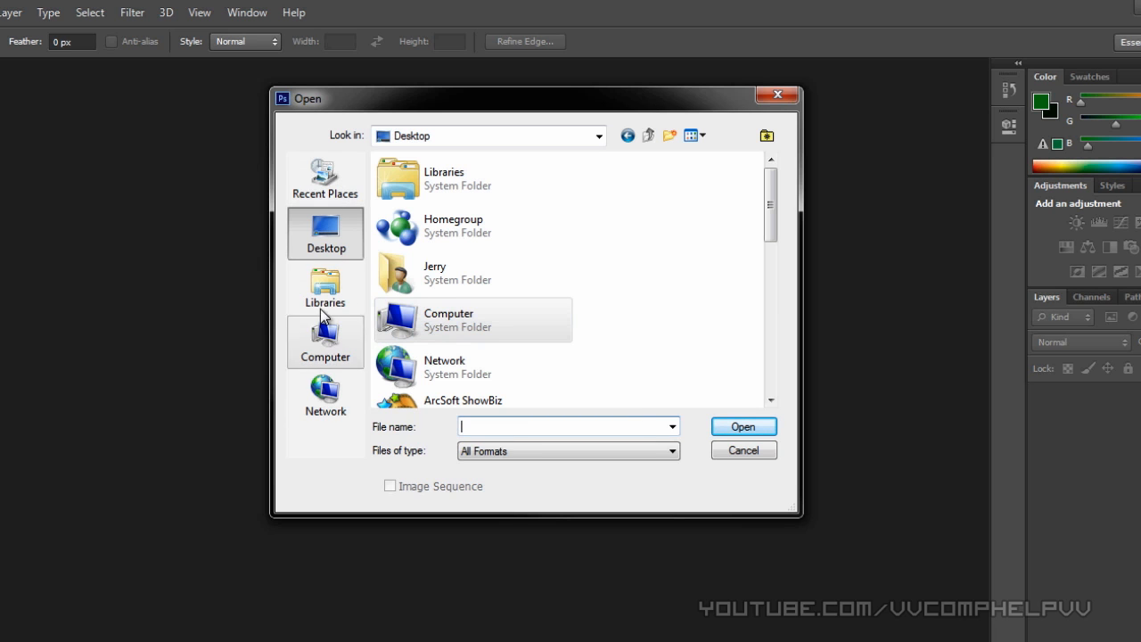
mouse_move(325, 397)
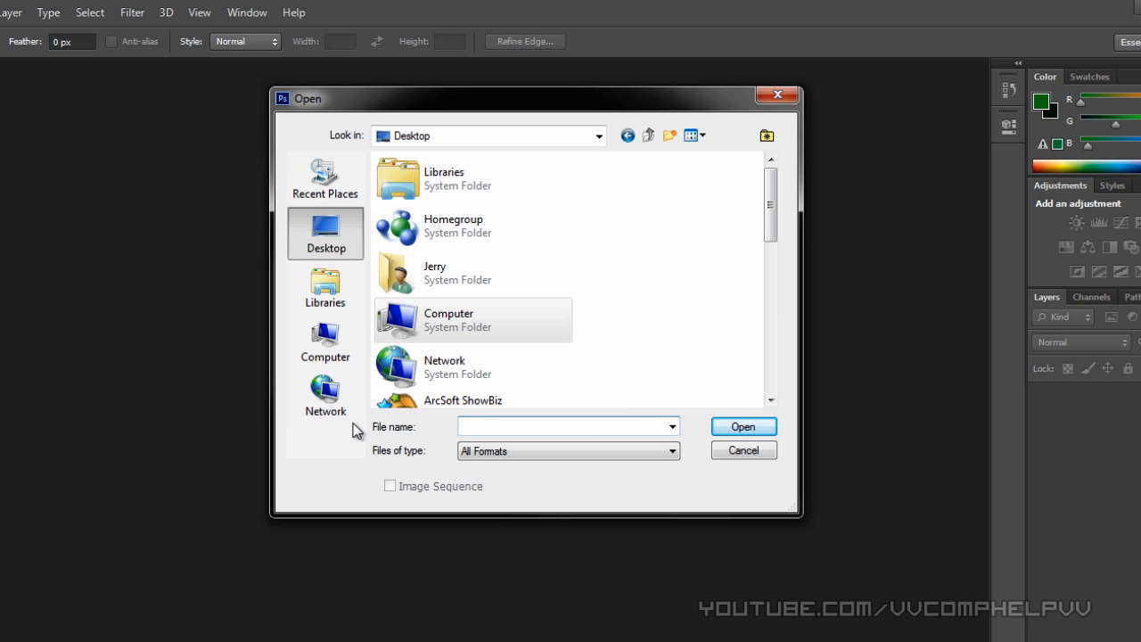
- Close Photoshop's Open dialog after viewing its default places
click(744, 451)
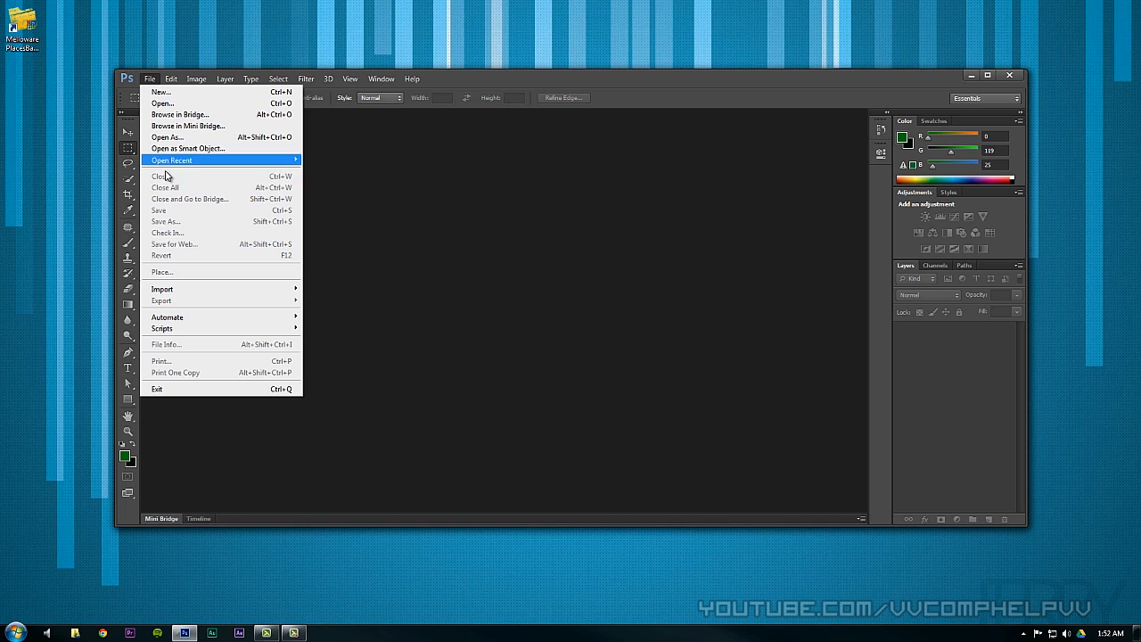
- Exit Photoshop and select the PlacesBar Editor shortcut on the desktop
click(162, 103)
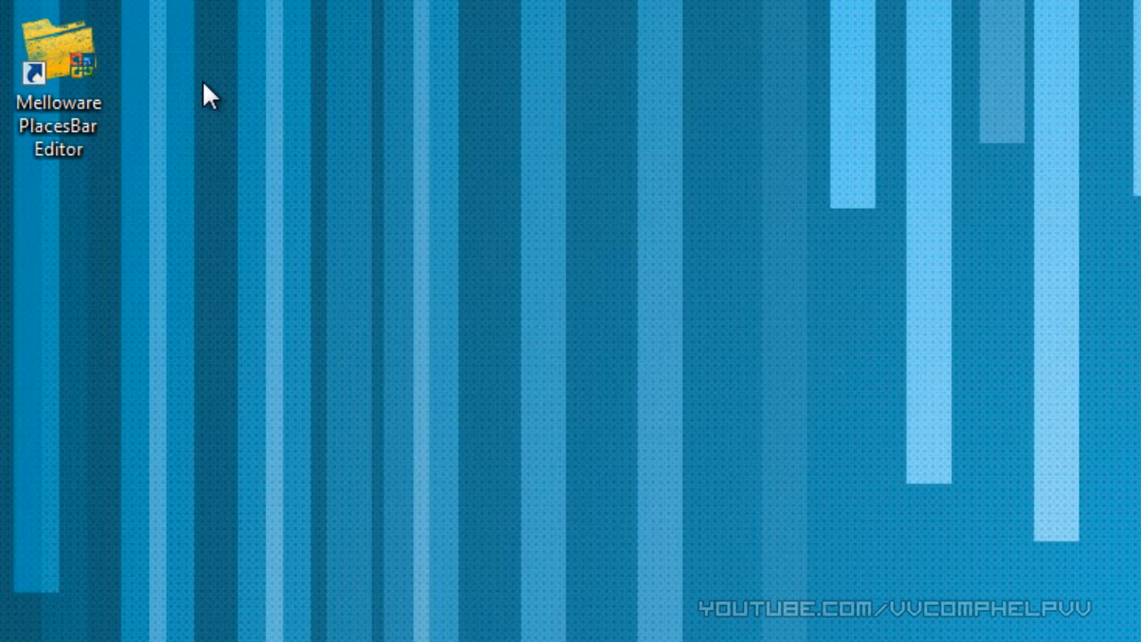
click(72, 70)
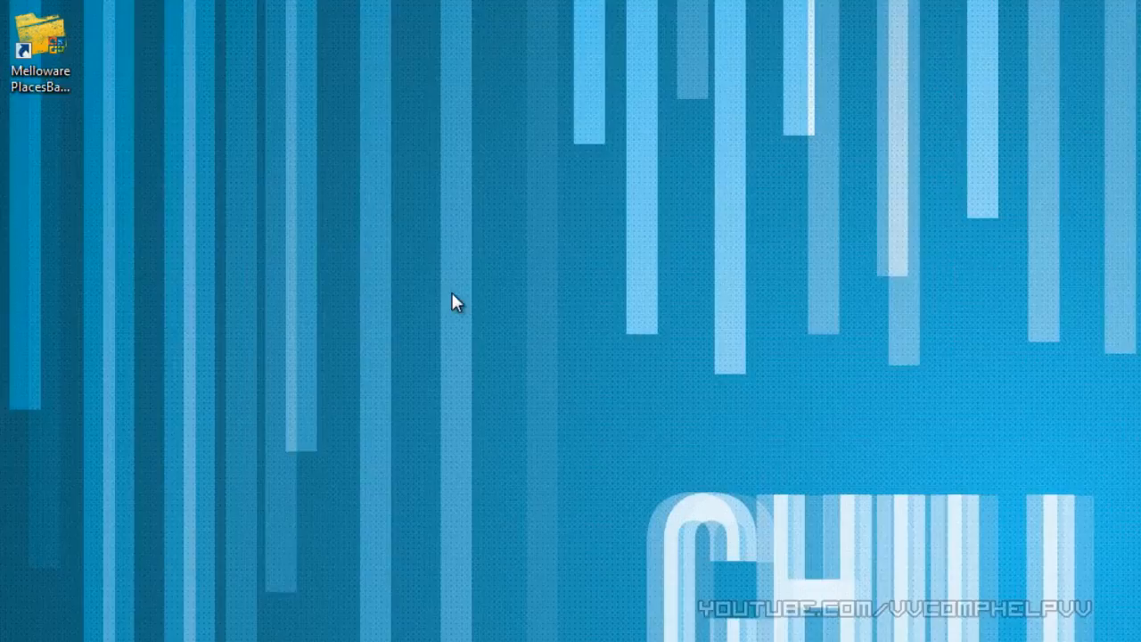
- Launch PlacesBar Editor, reposition its window, and expand the first System Folders dropdown
double_click(41, 44)
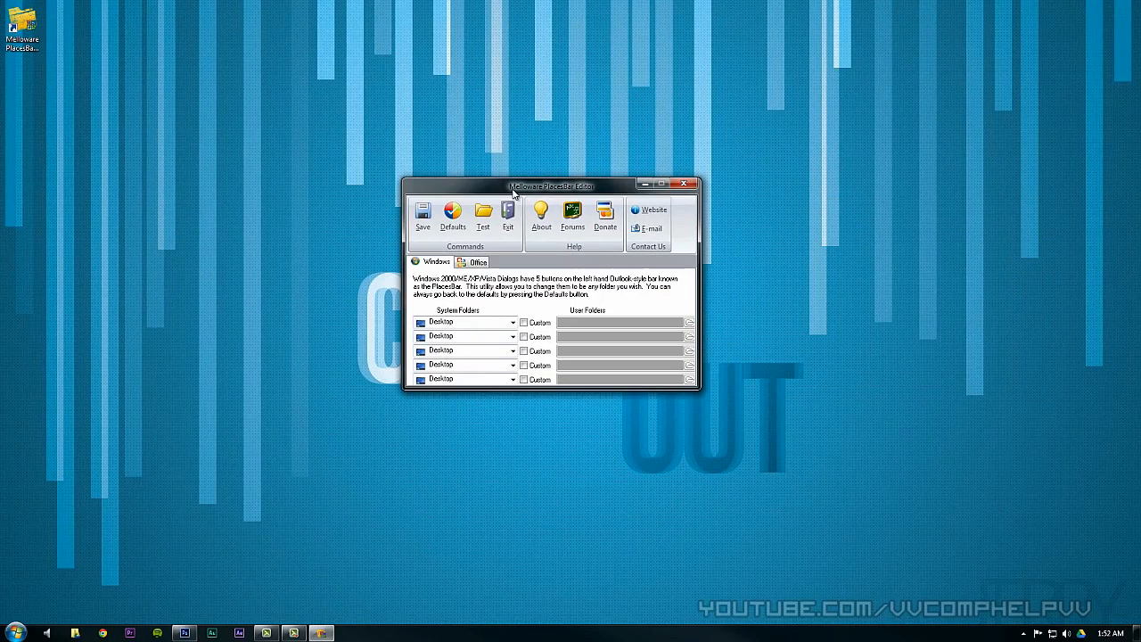
drag(551, 185, 530, 179)
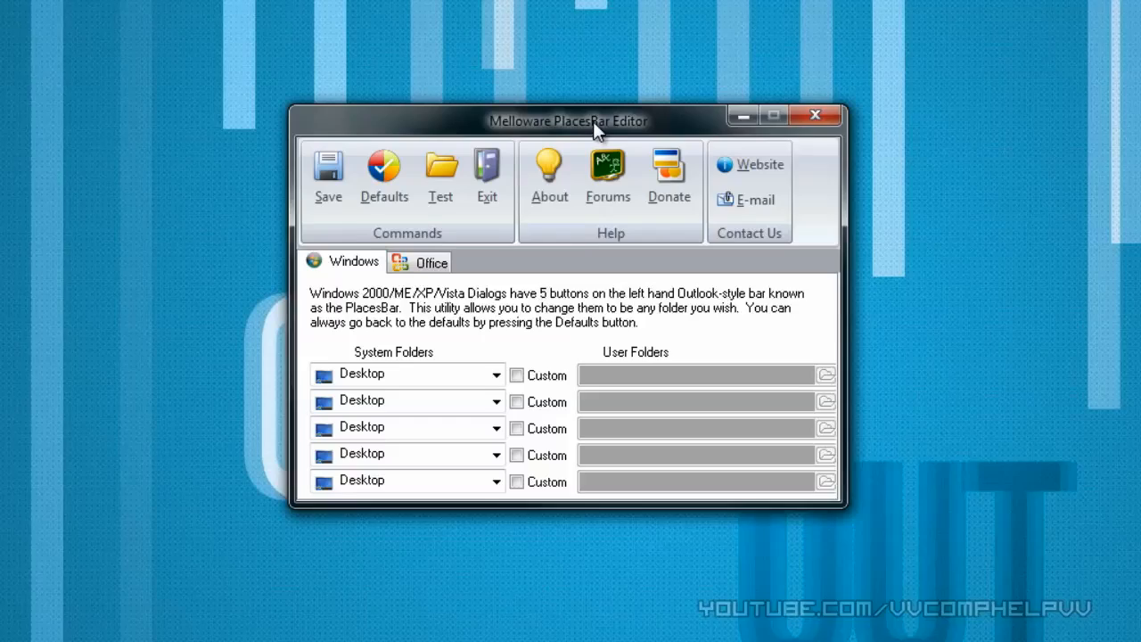
drag(569, 120, 593, 82)
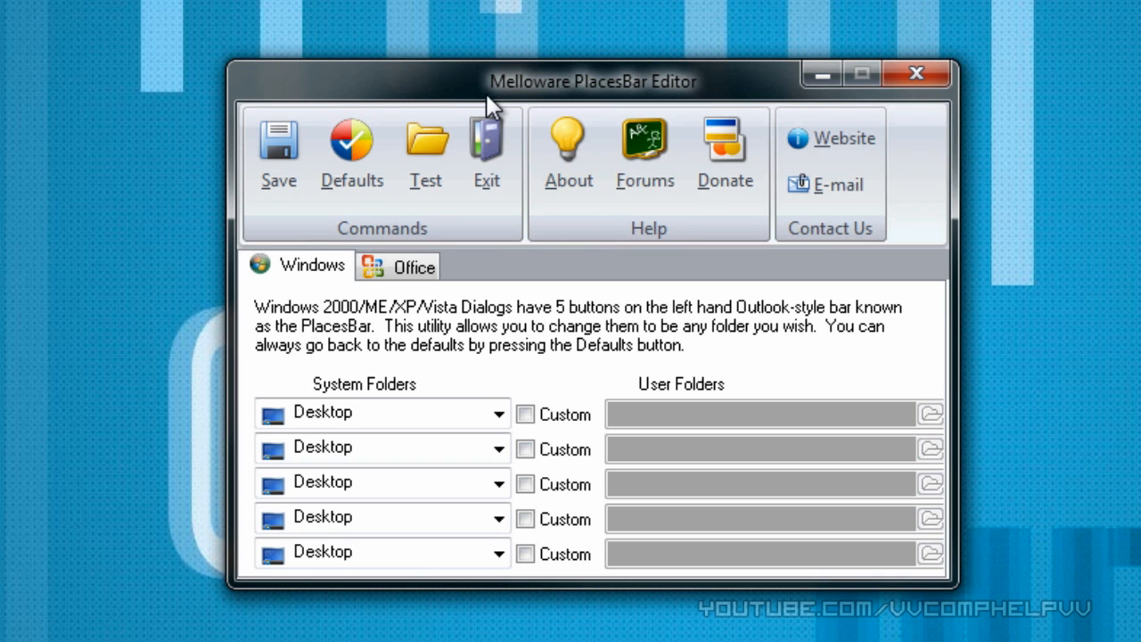
mouse_move(352, 152)
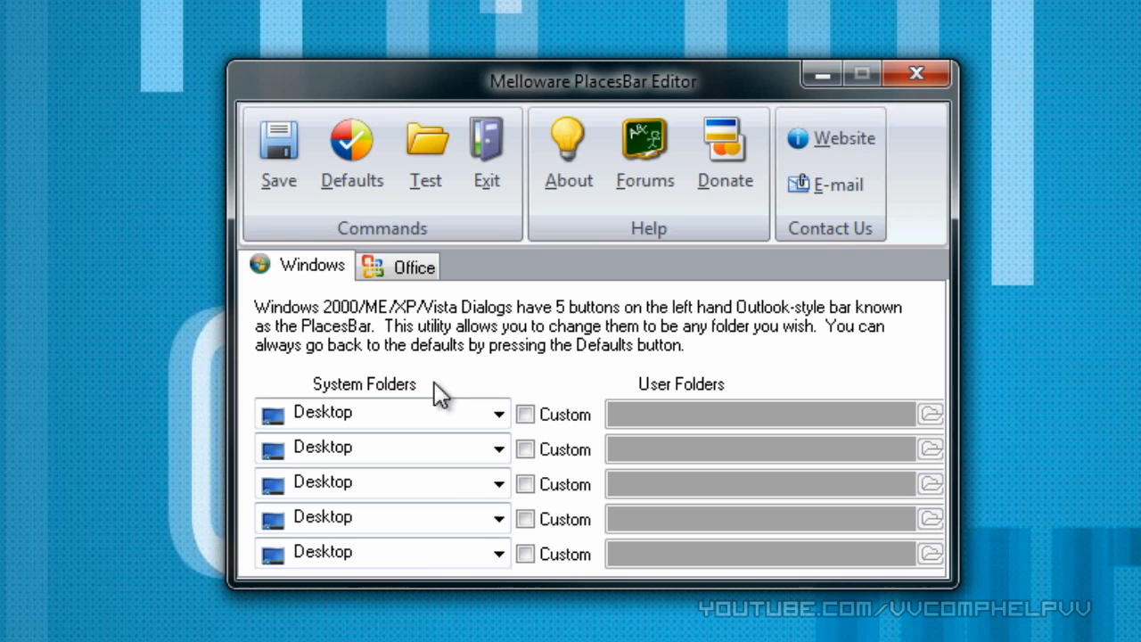
mouse_move(321, 290)
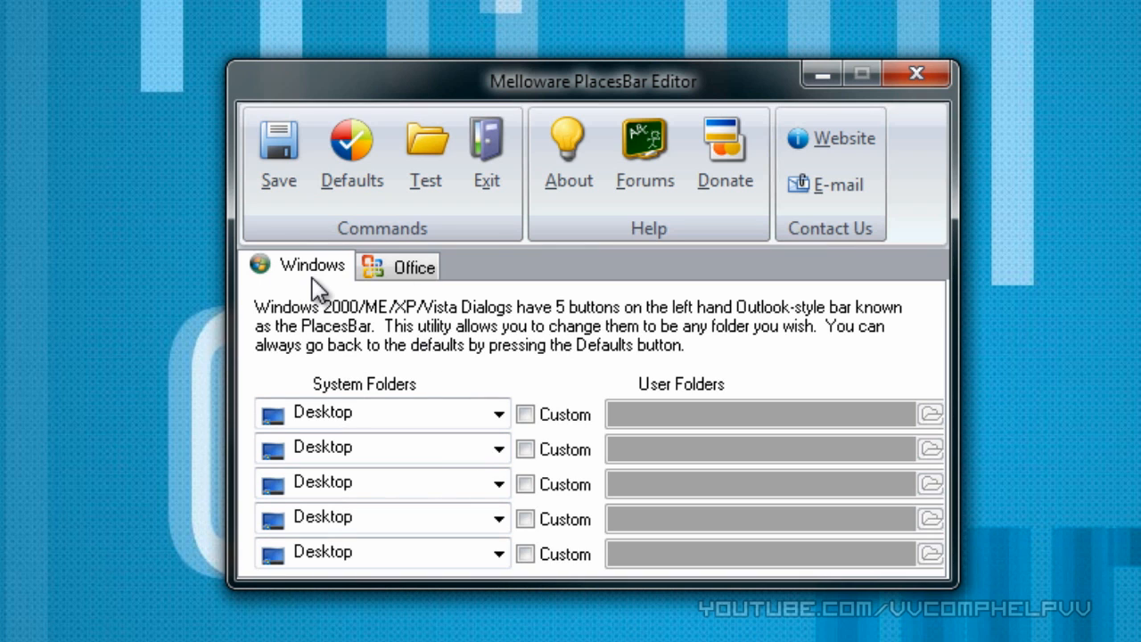
mouse_move(325, 386)
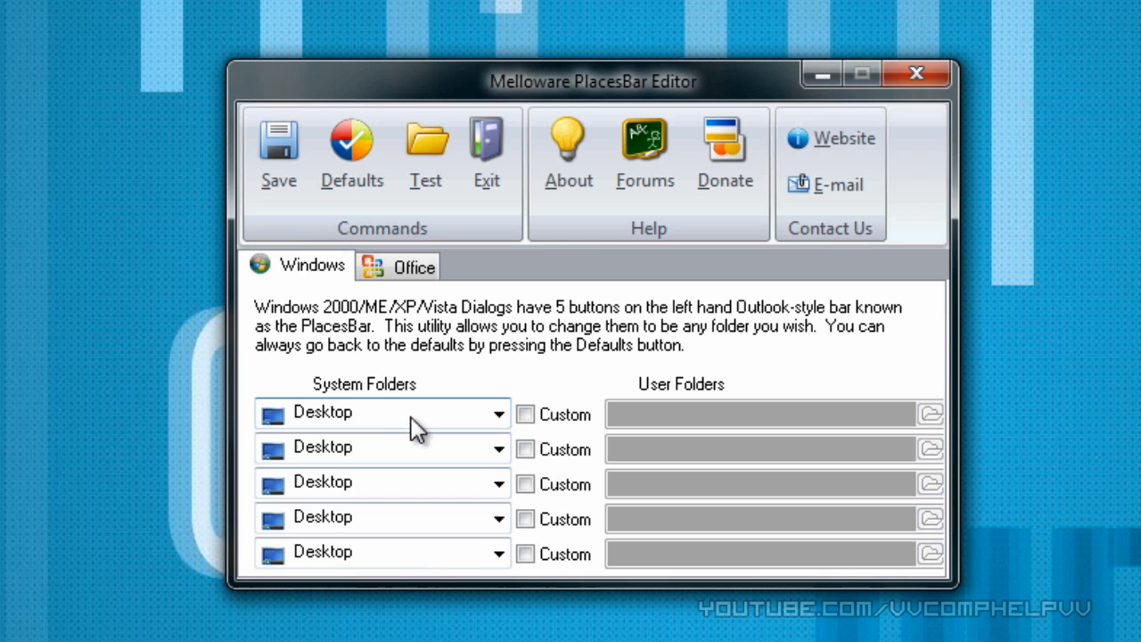
click(498, 413)
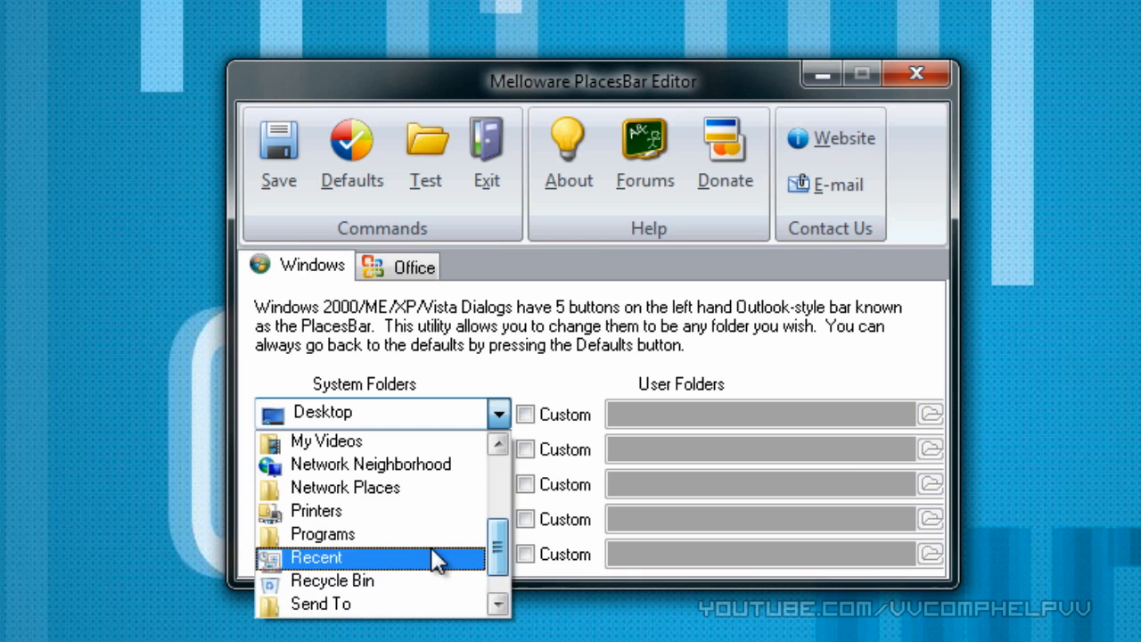
- Choose Recent for the first place, Desktop for the third, and enable Custom on the fourth
click(315, 557)
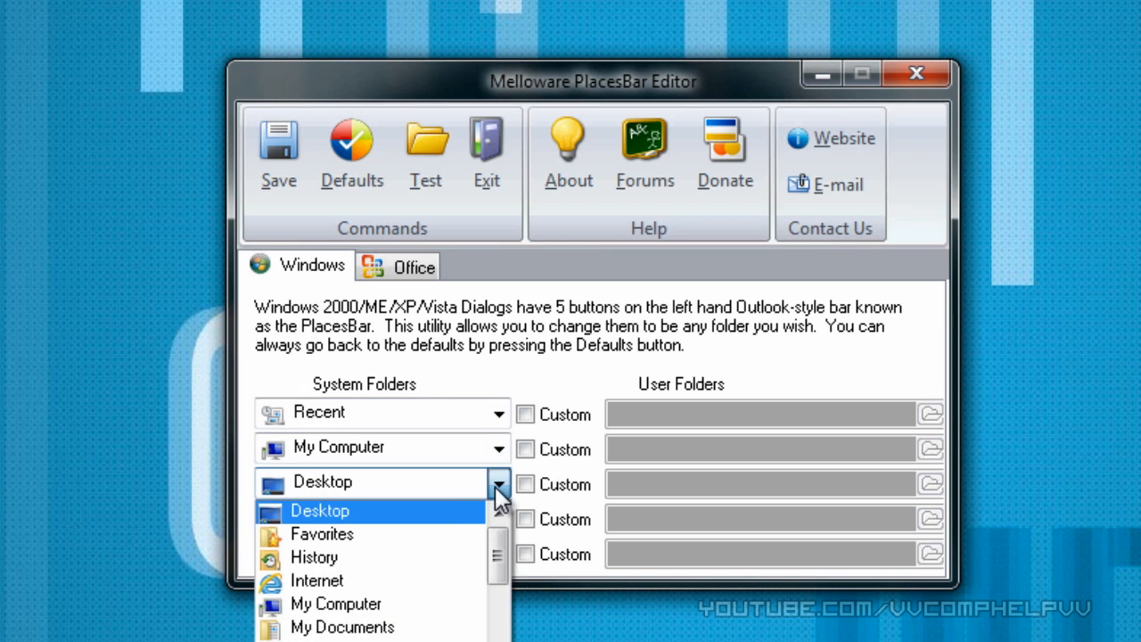
click(319, 511)
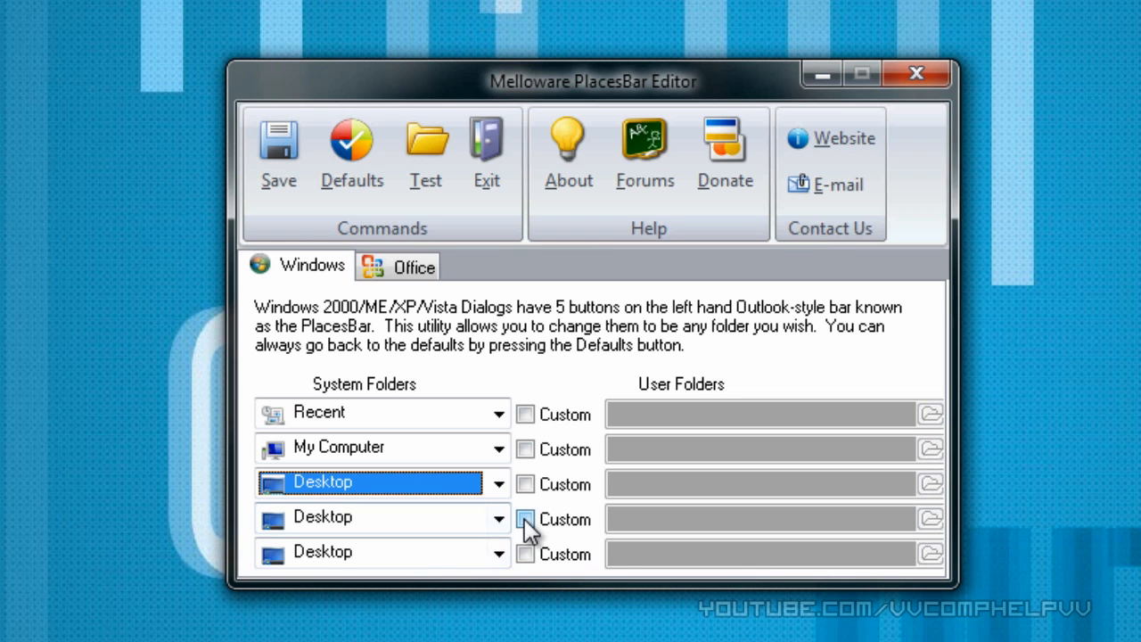
click(525, 519)
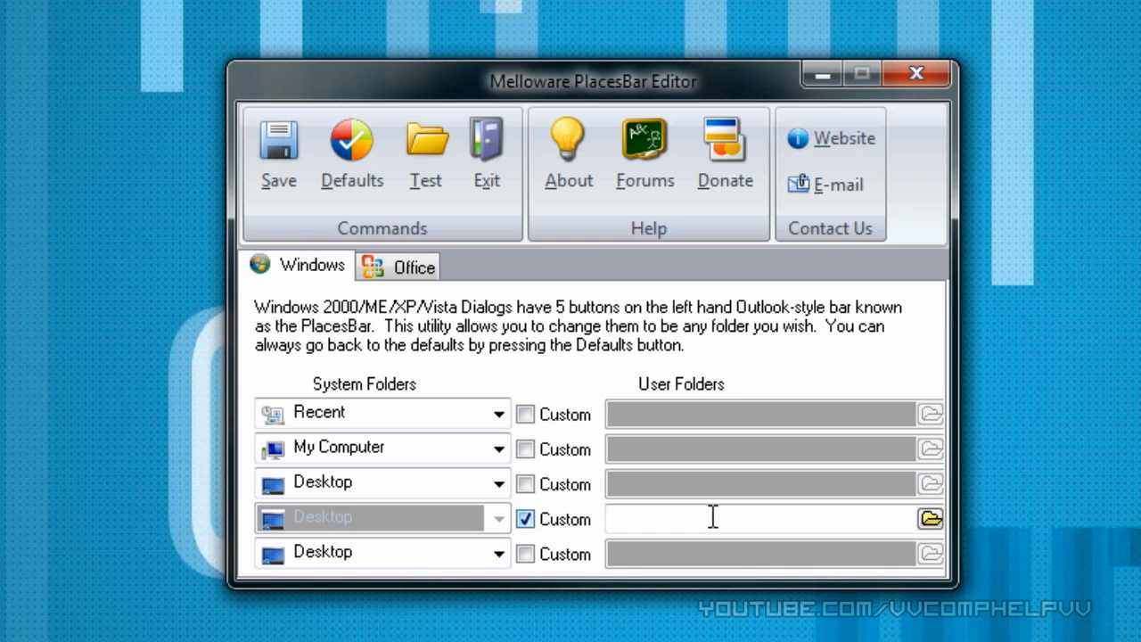
- Point the fourth place to Google Drive and the fifth to SSD (I:), then save
click(931, 518)
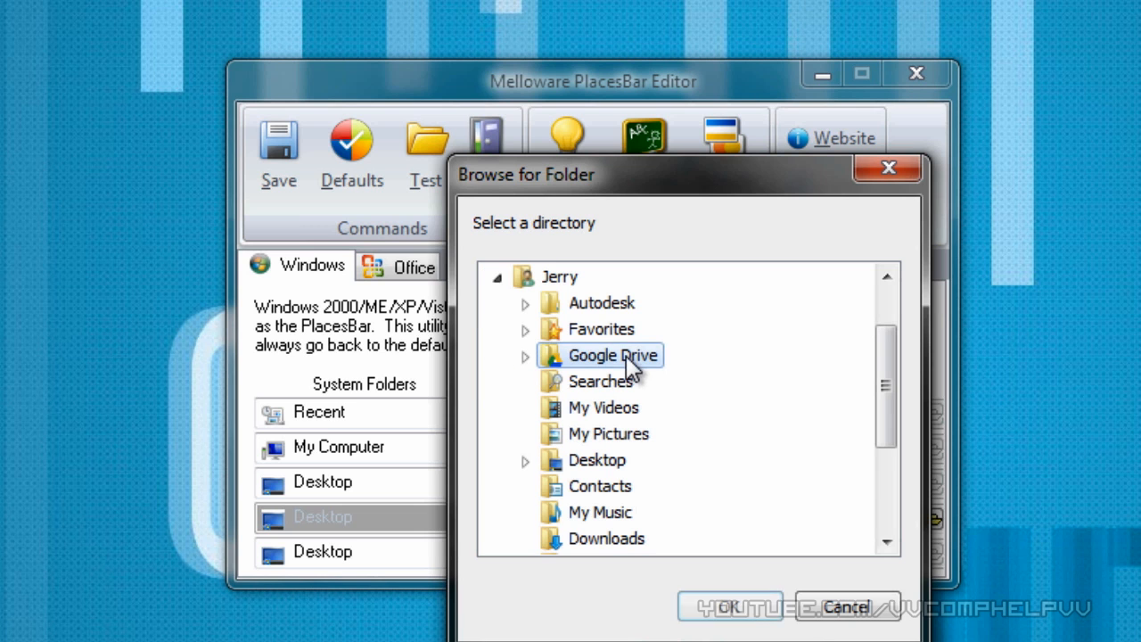
click(732, 606)
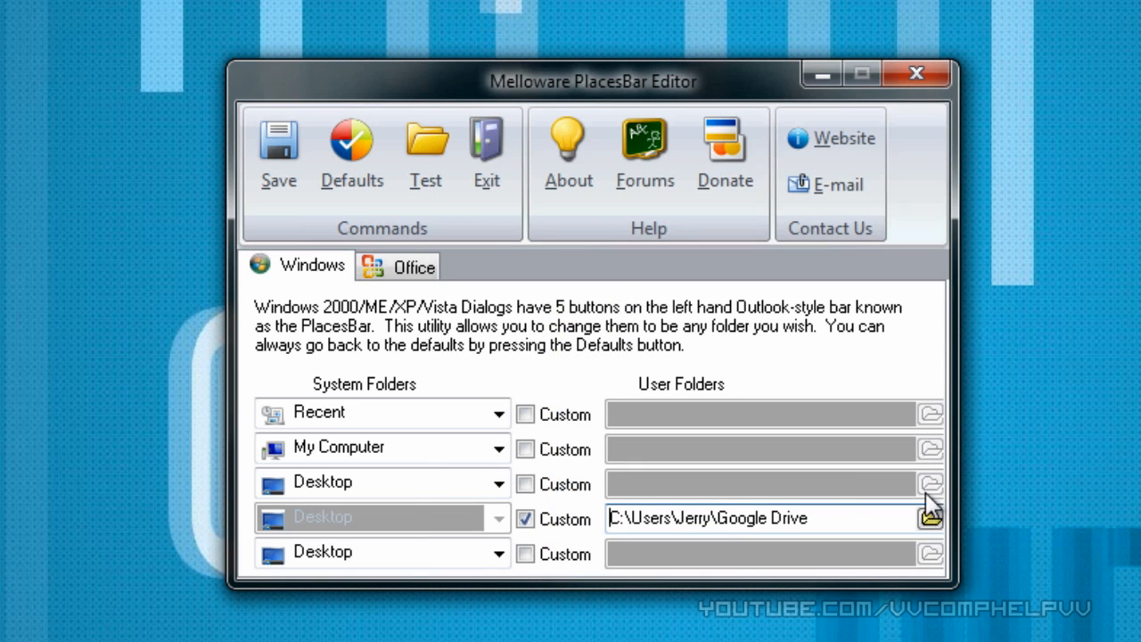
click(525, 554)
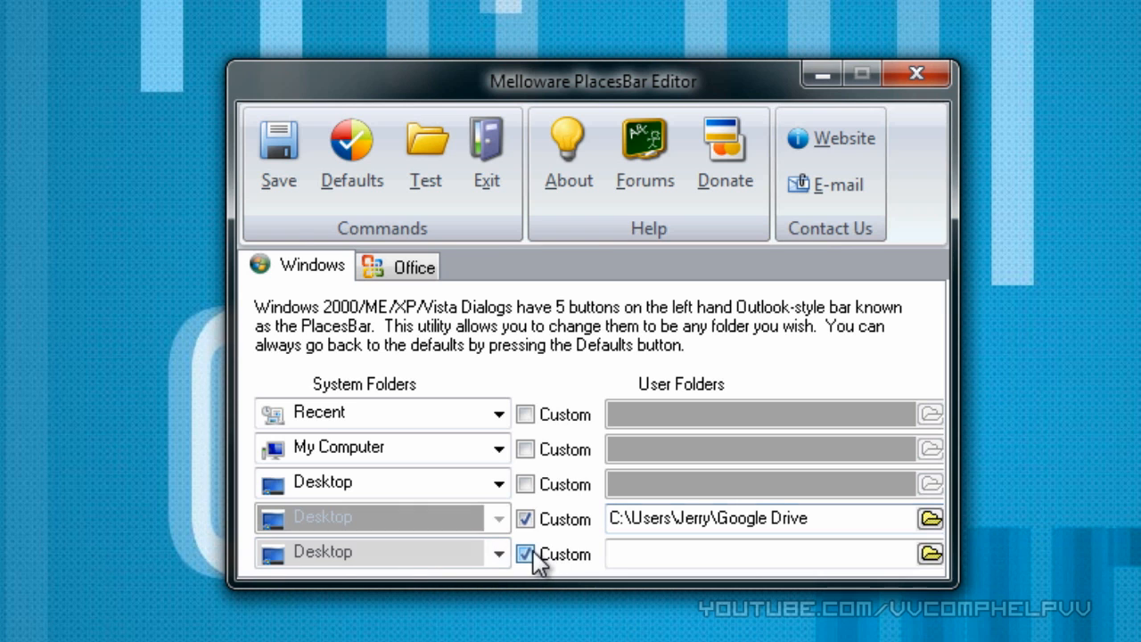
click(930, 554)
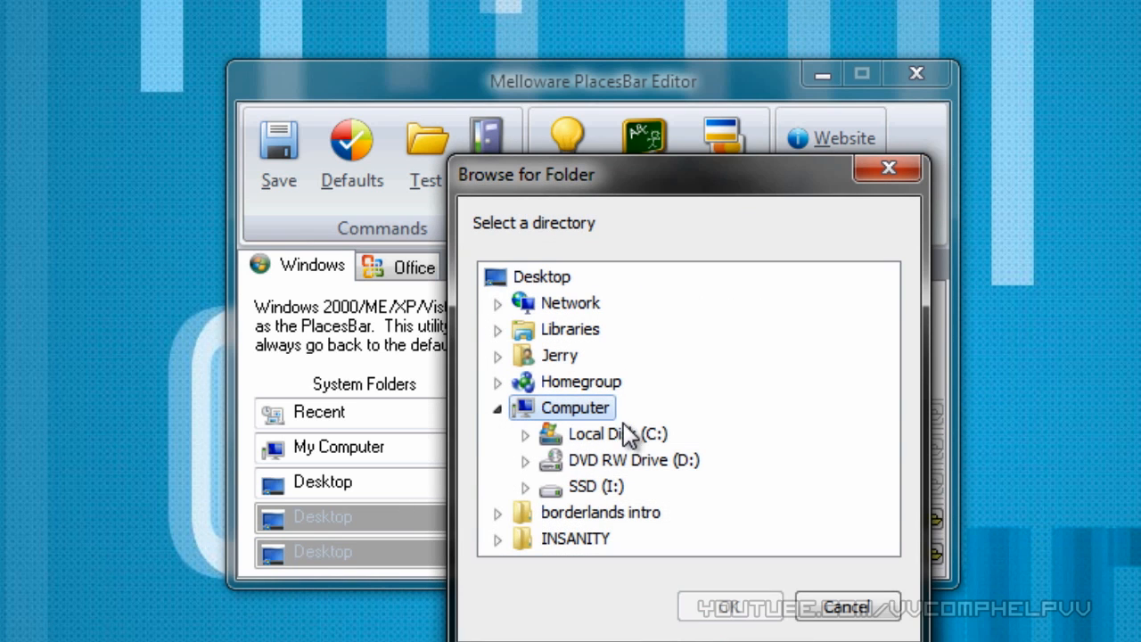
click(595, 486)
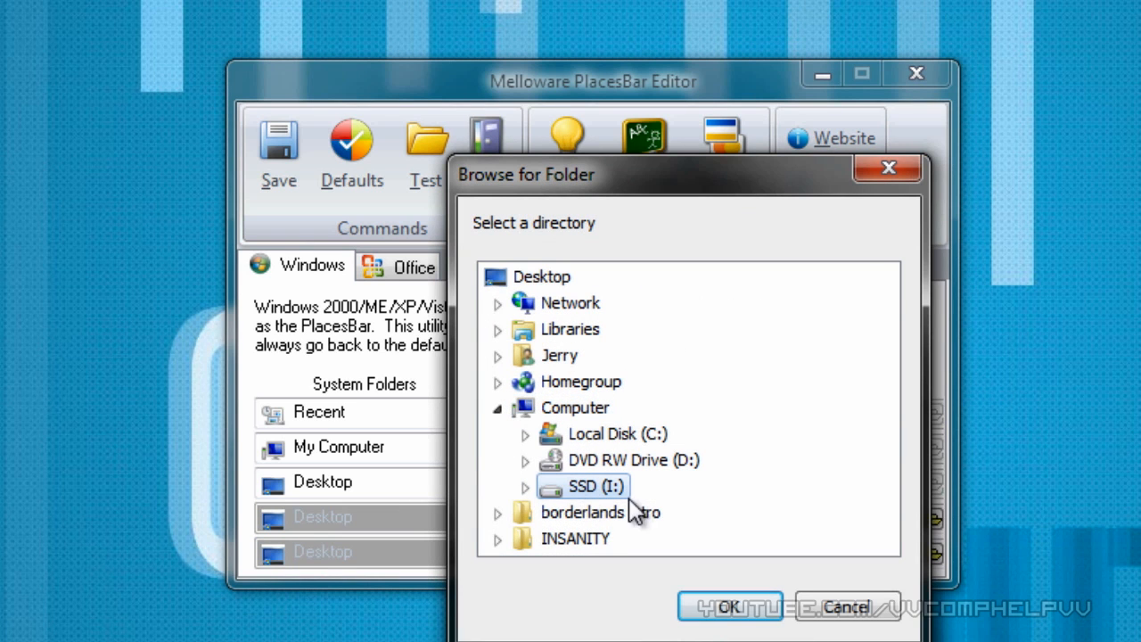
click(730, 606)
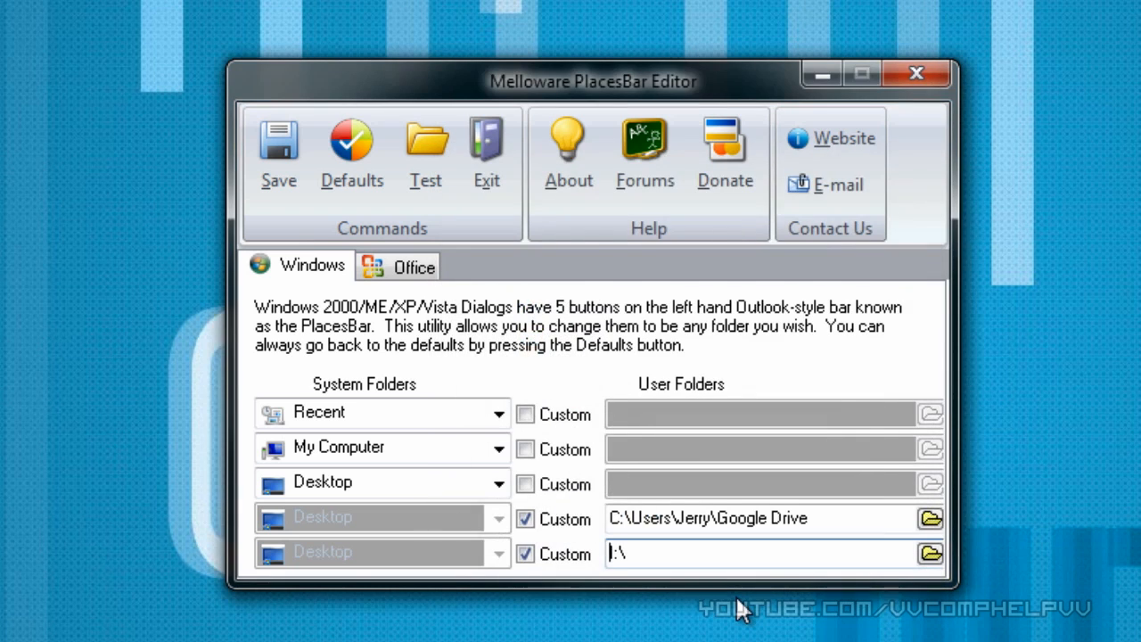
mouse_move(667, 446)
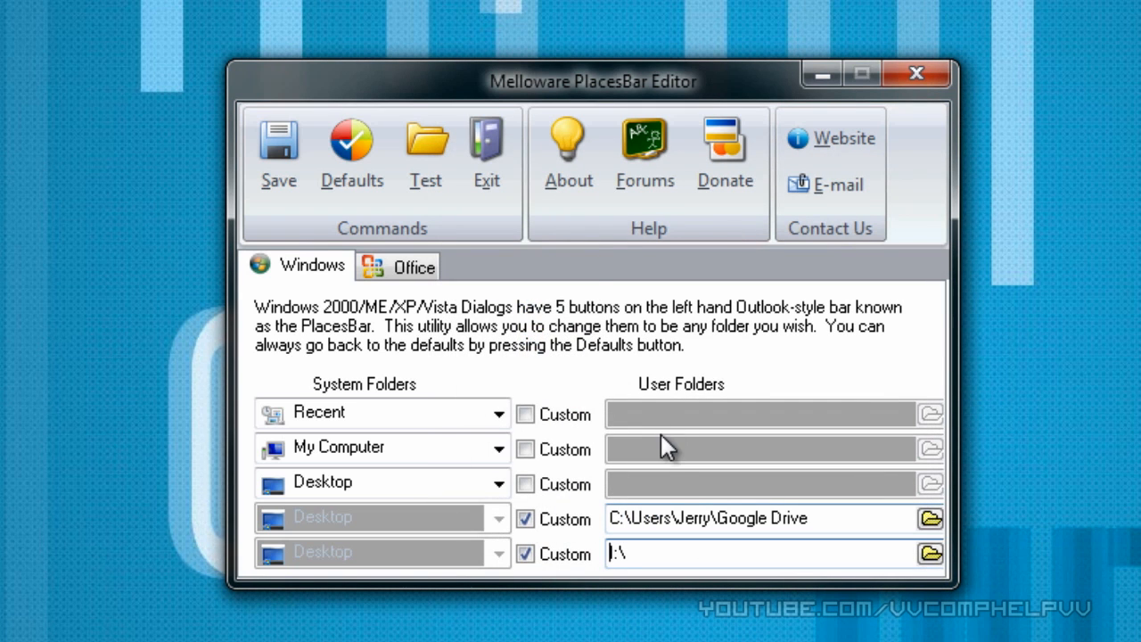
click(279, 152)
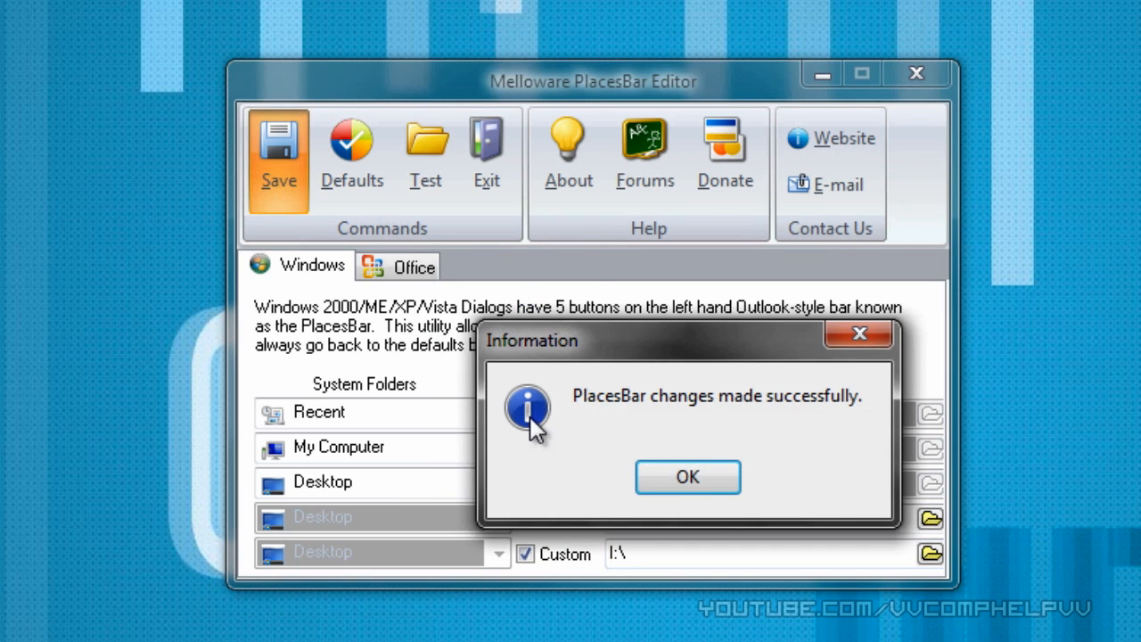
click(687, 477)
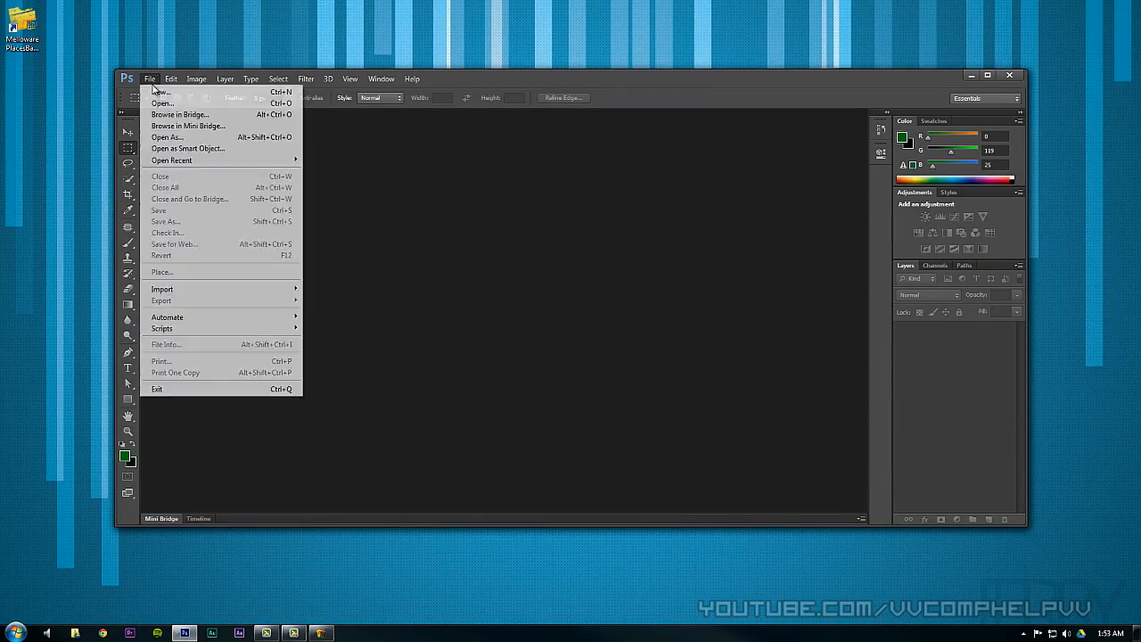
- Open Photoshop's Open dialog and browse the Computer and SSD (I:) places to verify them
click(162, 102)
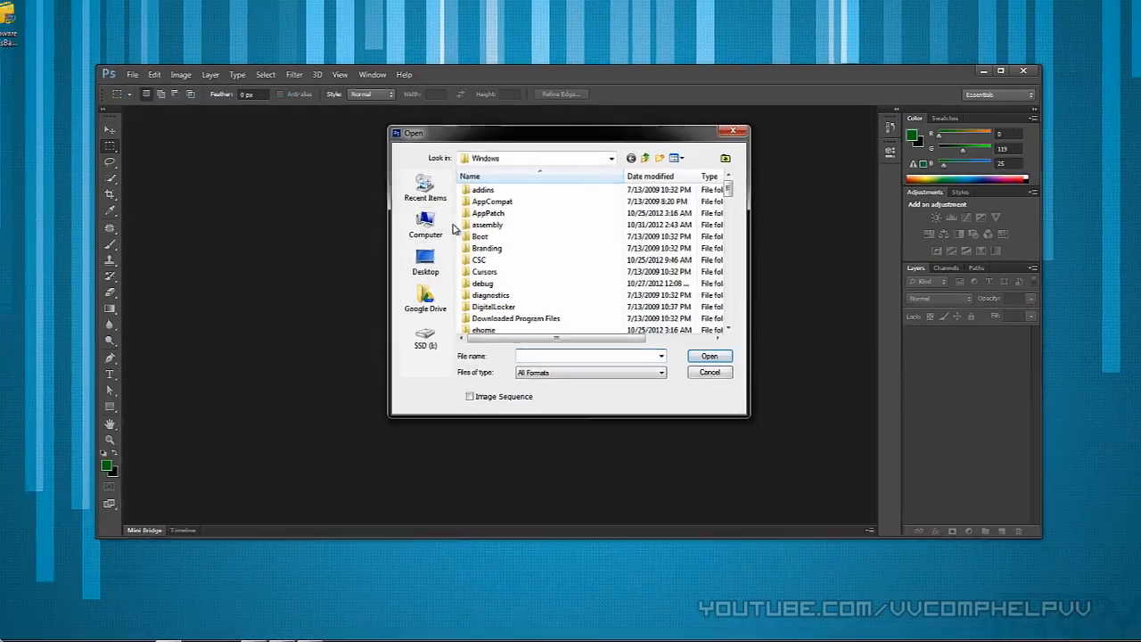
click(425, 227)
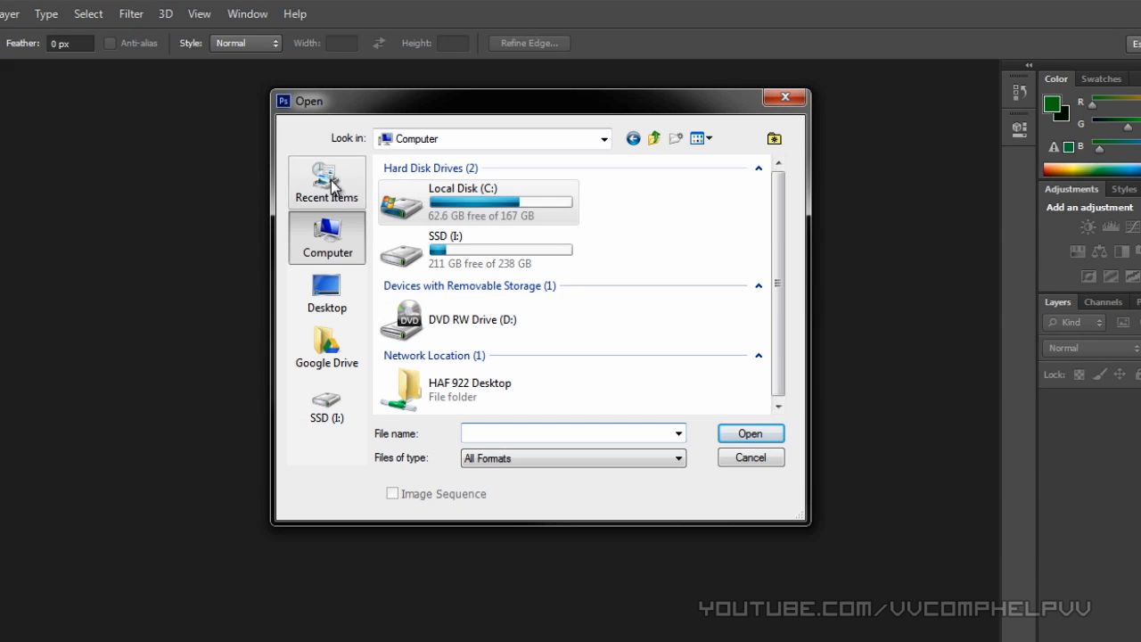
mouse_move(348, 421)
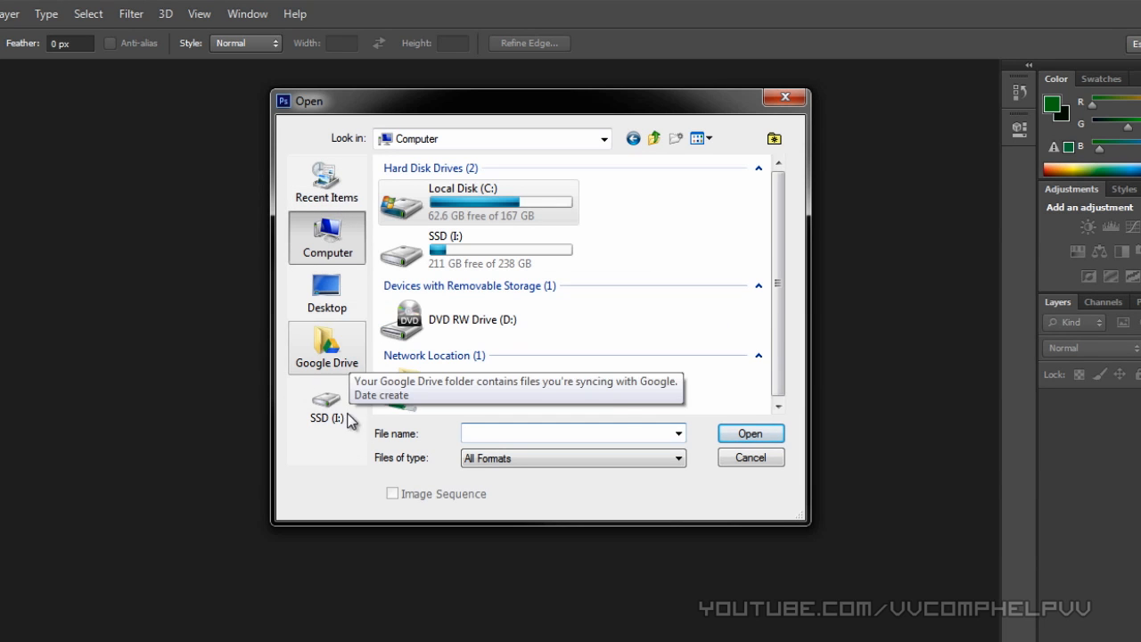
click(326, 404)
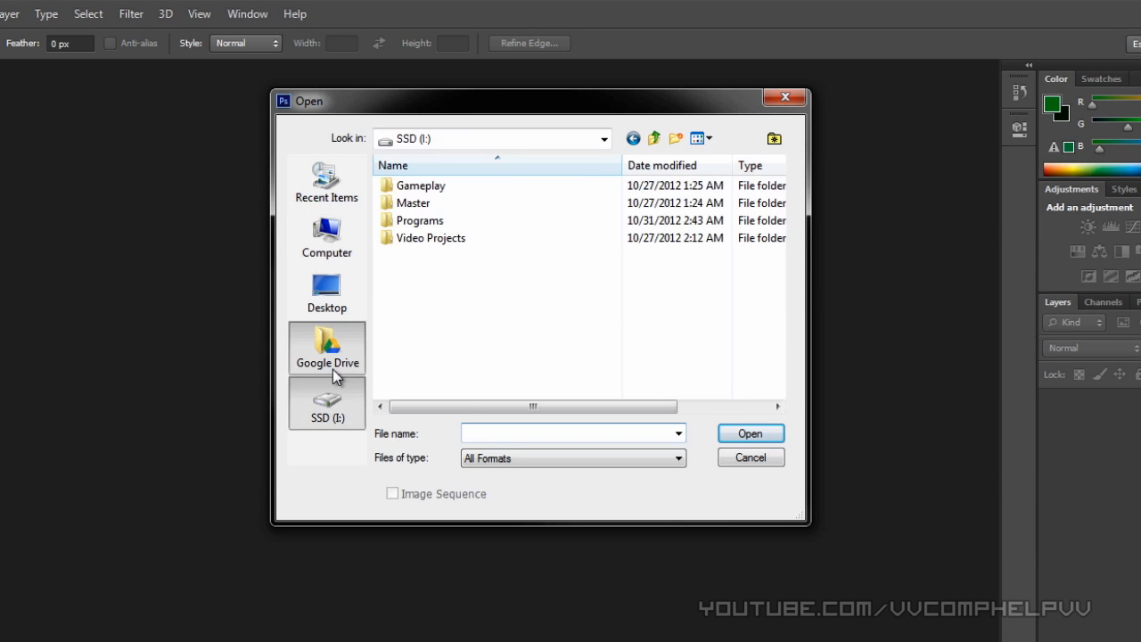
click(326, 237)
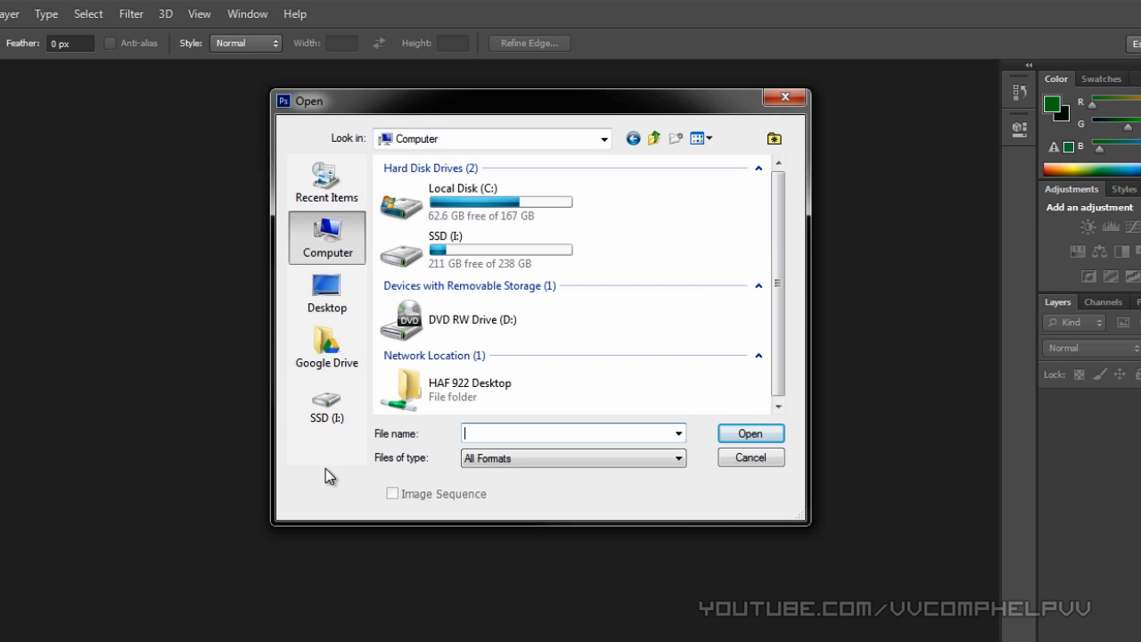
mouse_move(323, 452)
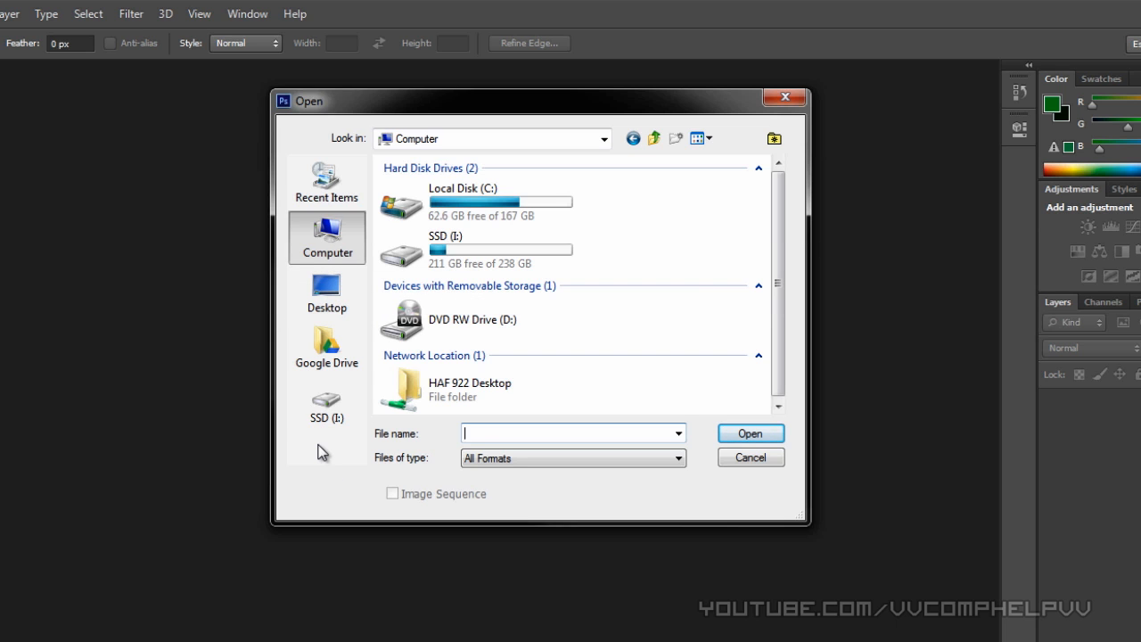
mouse_move(214, 426)
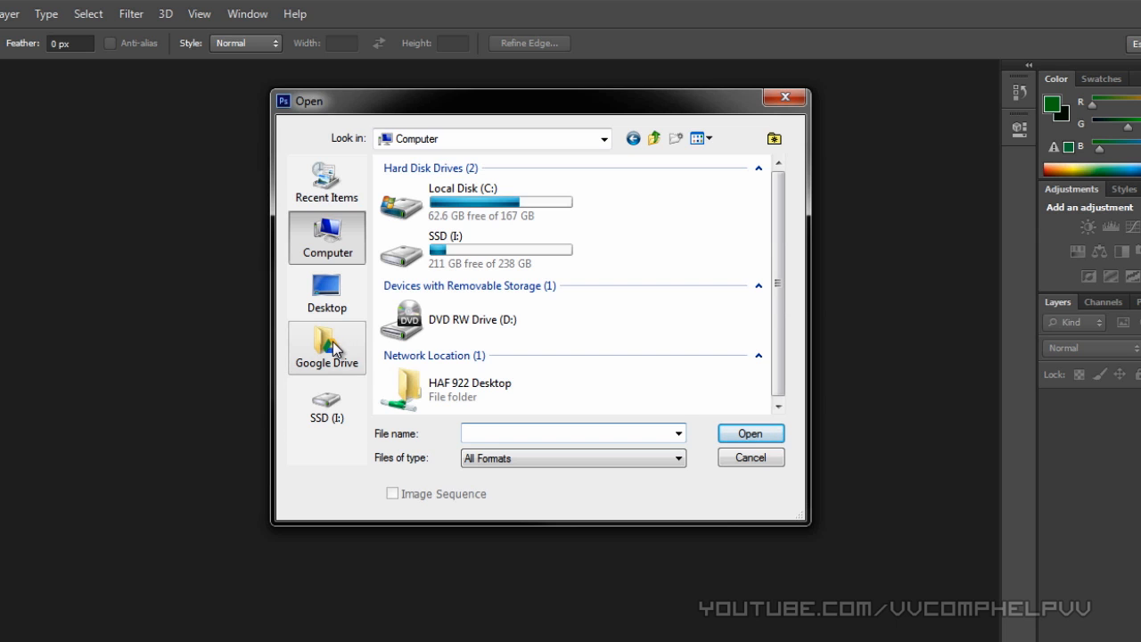
mouse_move(326, 401)
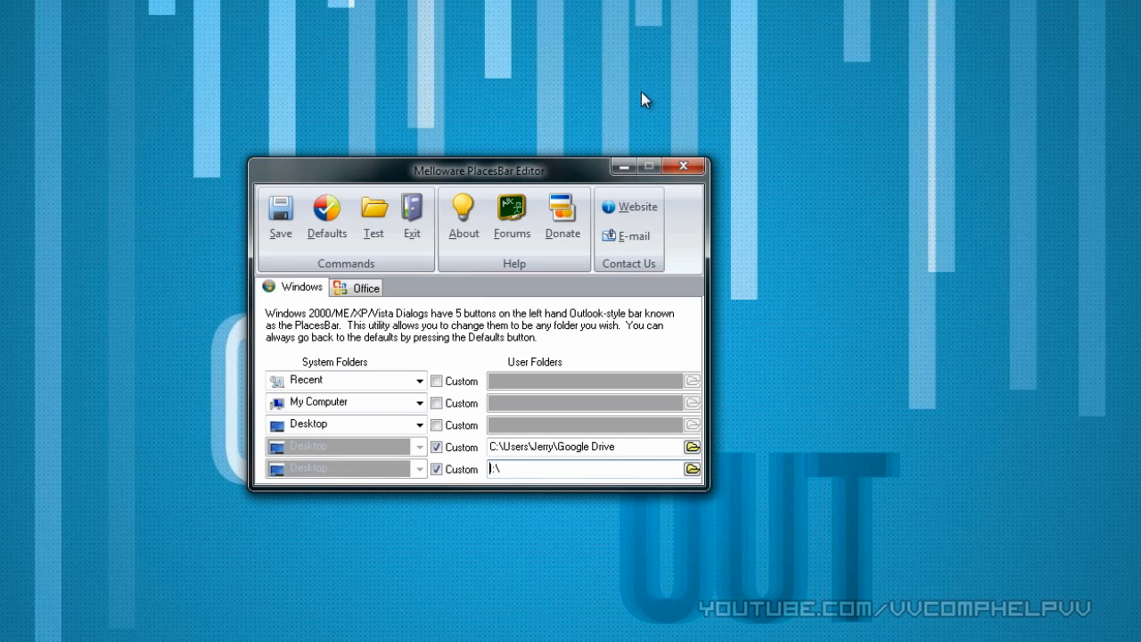
mouse_move(360, 198)
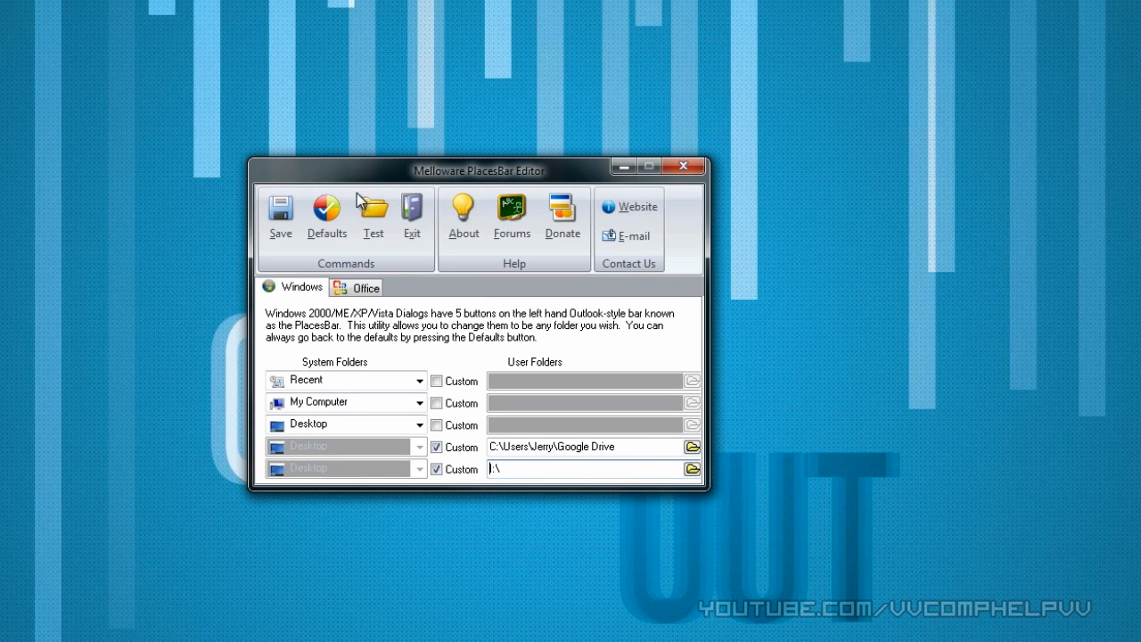